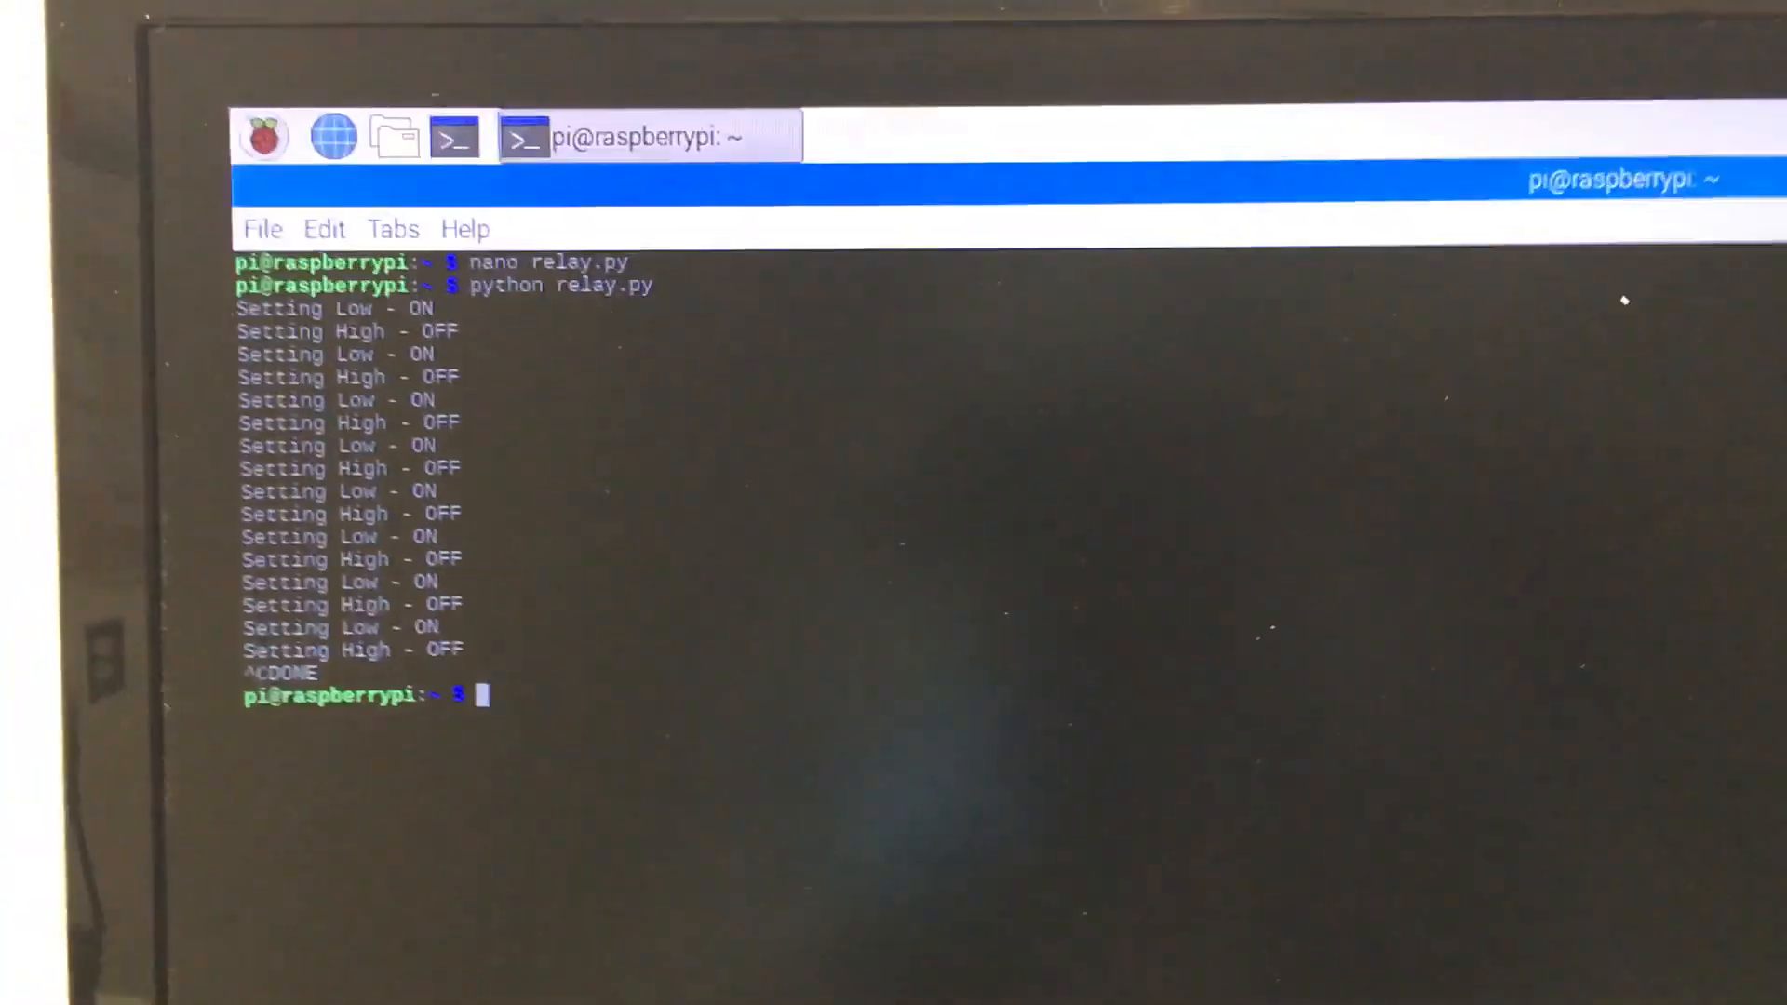
- Reopen relay.py in nano with the nano relay.py command to view its two-second sleep timings
{"action": "type", "text": "nano relay.py"}
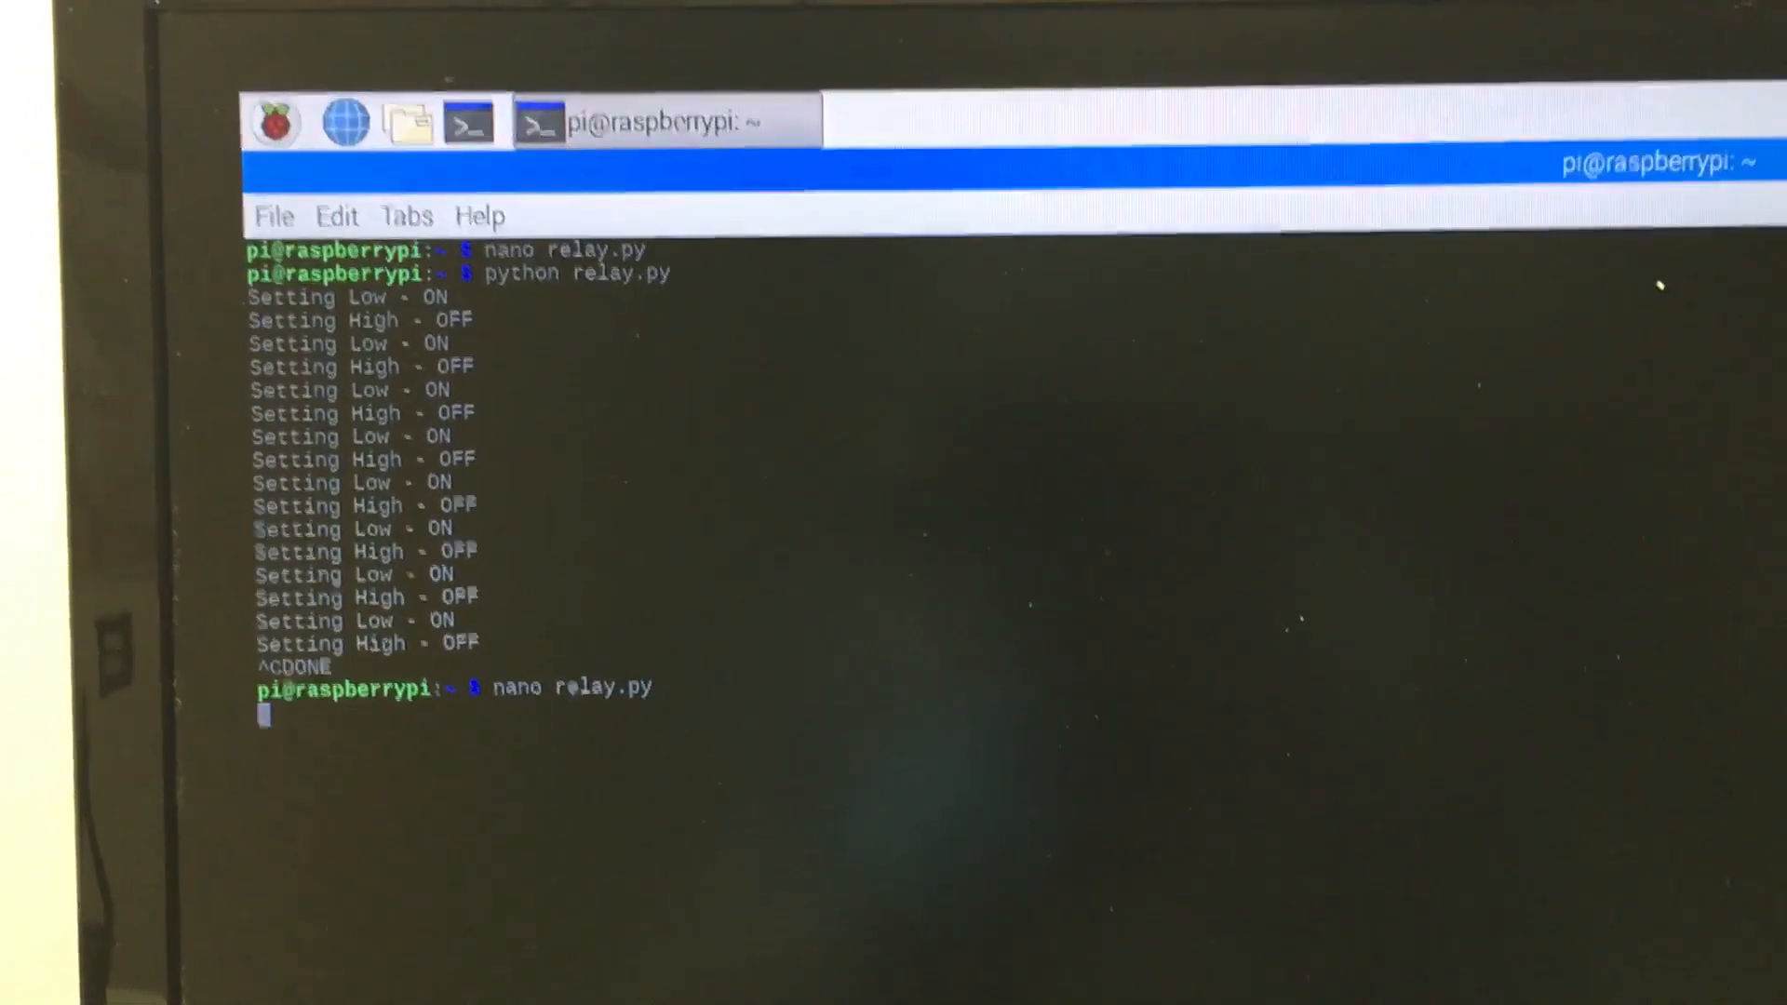
{"action": "key", "text": "Return"}
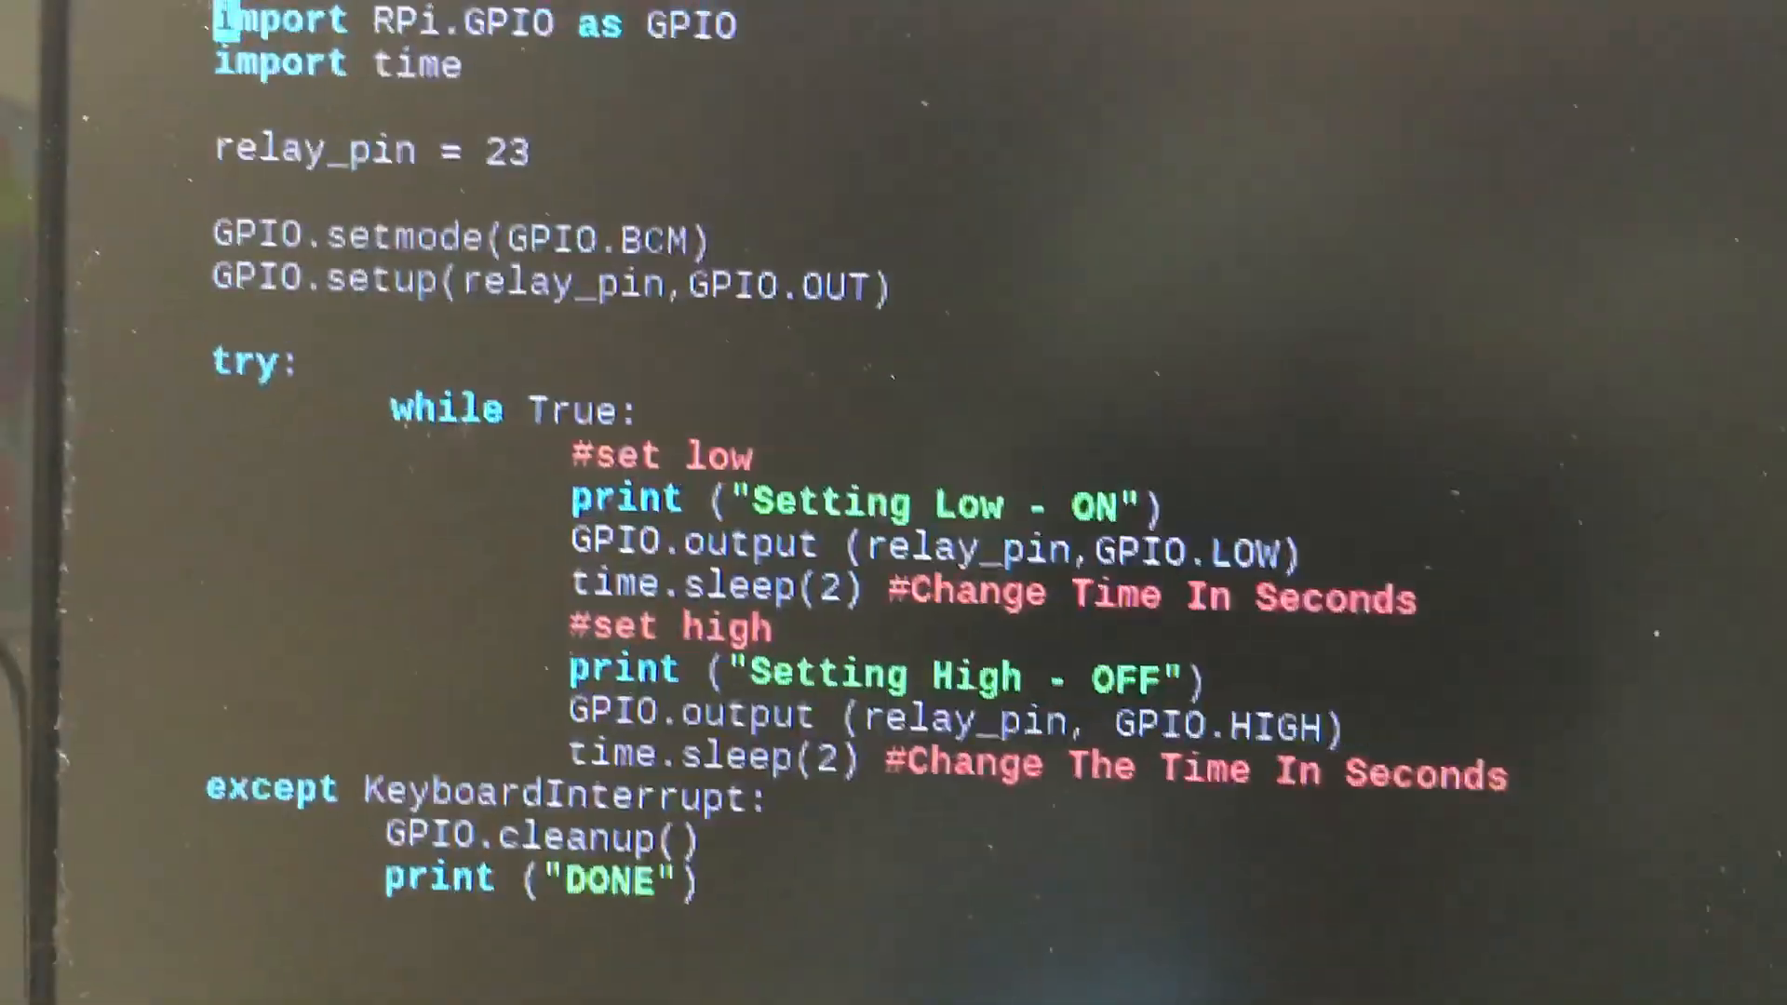